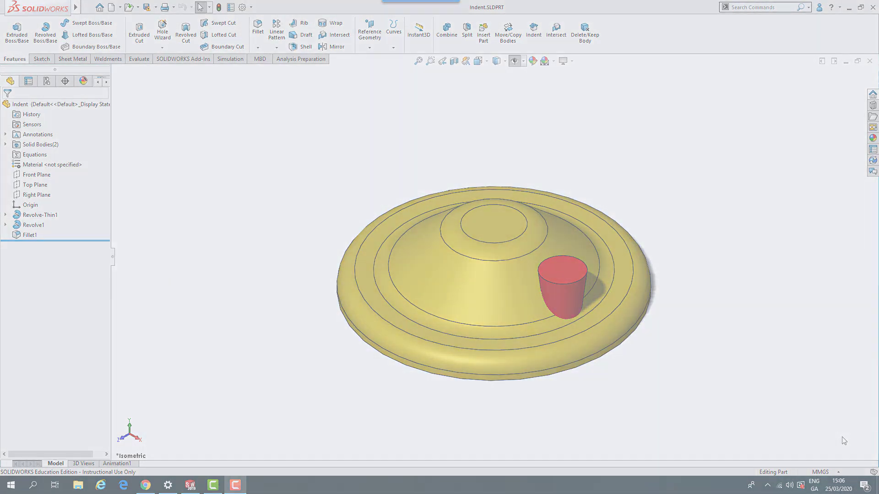
# Step: Expand the Solid Bodies folder to reveal the target and tool bodies
pyautogui.click(6, 144)
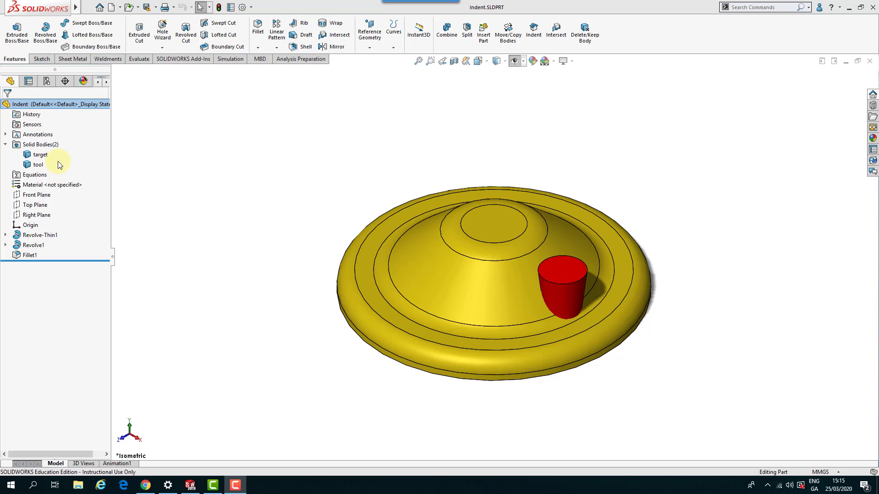
pyautogui.moveTo(115, 157)
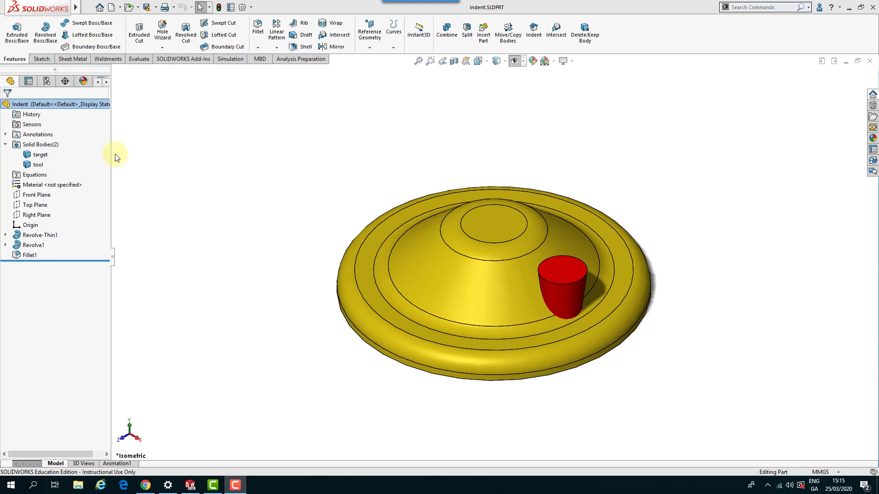
pyautogui.moveTo(361, 84)
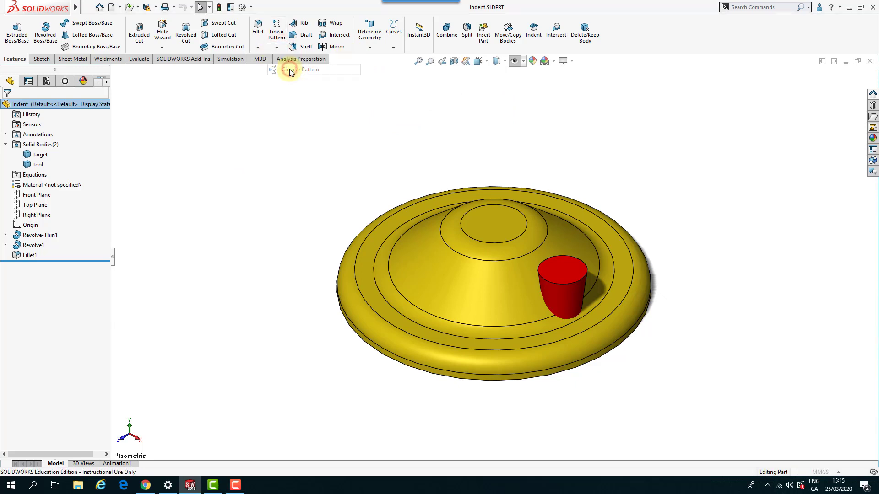
# Step: Start a Circular Pattern using the dome's outer circular edge as the axis
pyautogui.click(300, 69)
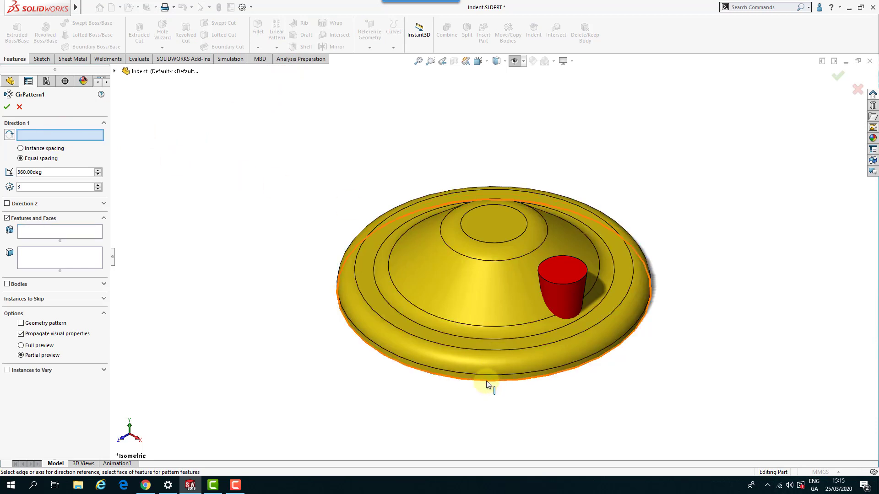
pyautogui.click(487, 381)
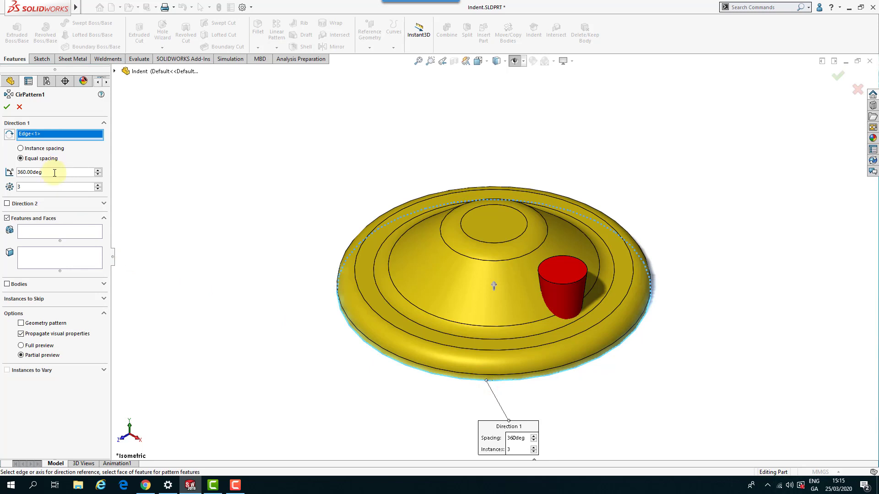
pyautogui.moveTo(49, 186)
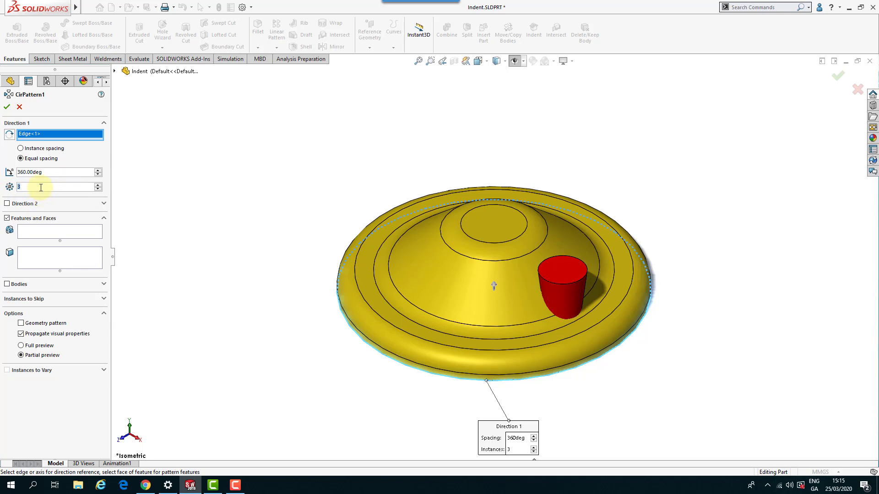
pyautogui.moveTo(40, 187)
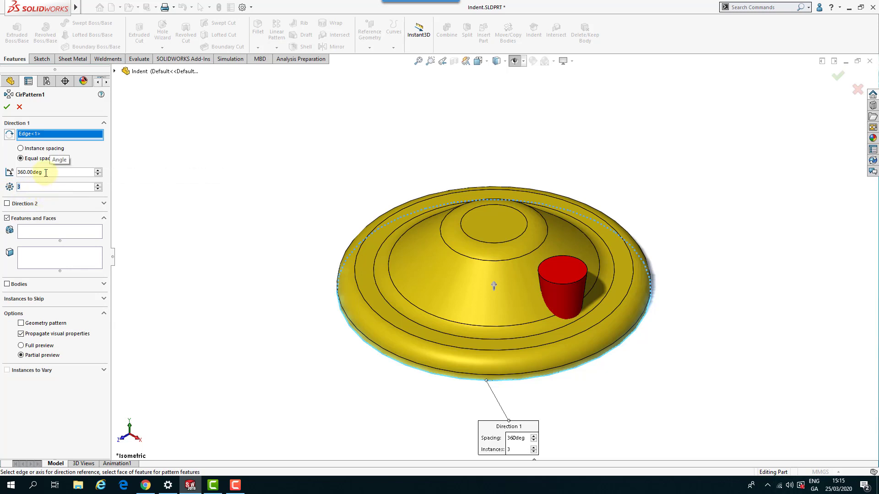
pyautogui.moveTo(62, 212)
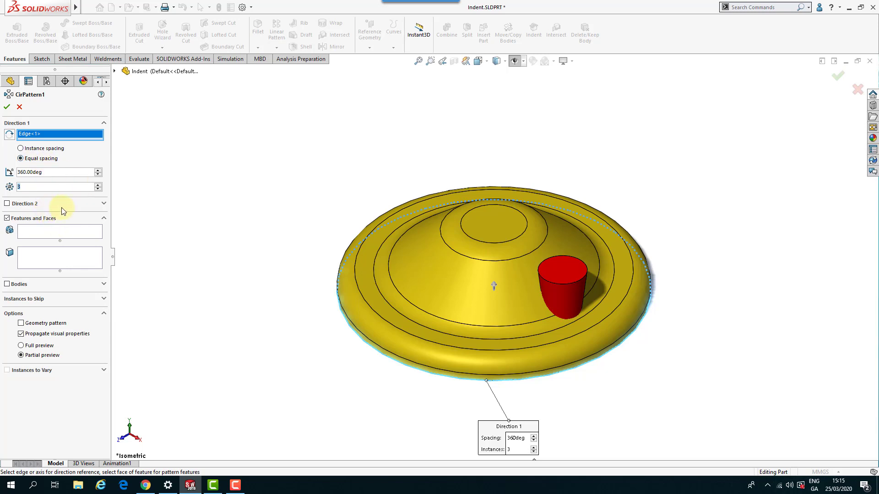
pyautogui.moveTo(104, 287)
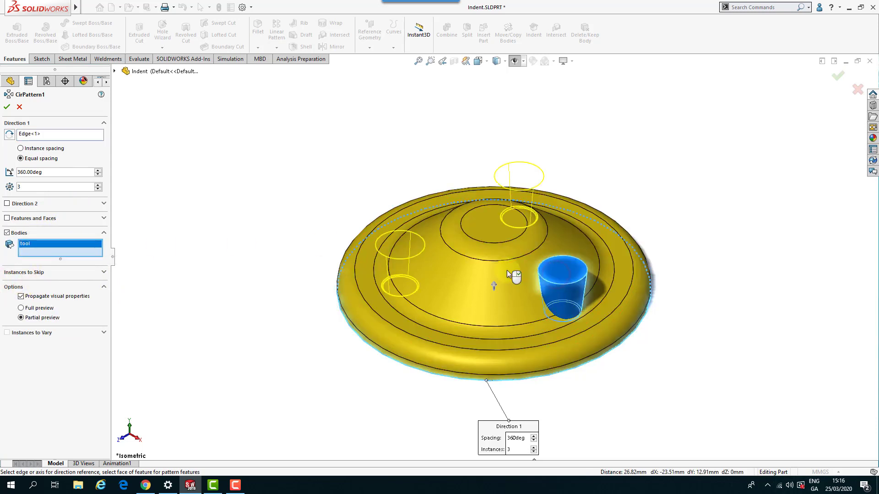
pyautogui.moveTo(180, 262)
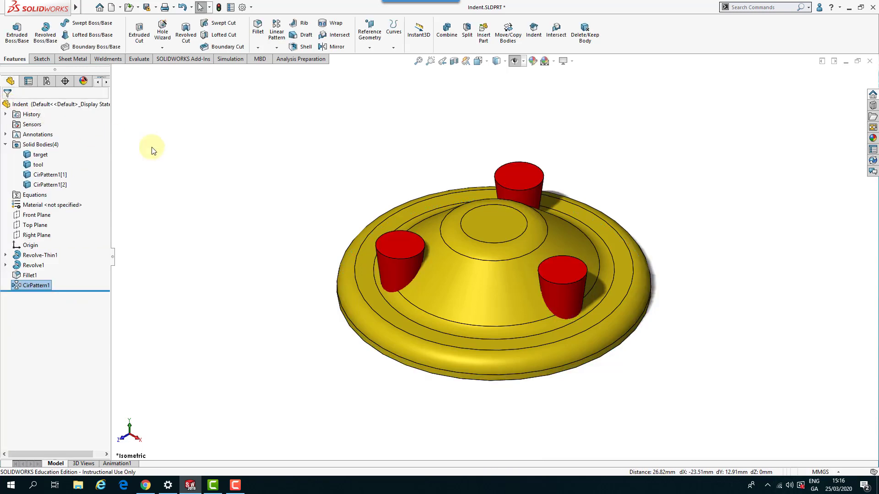
pyautogui.moveTo(279, 240)
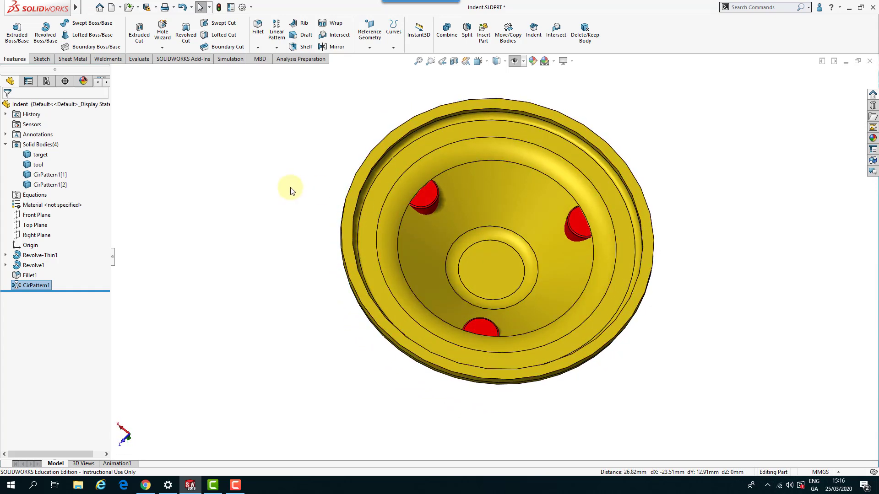
pyautogui.moveTo(470, 95)
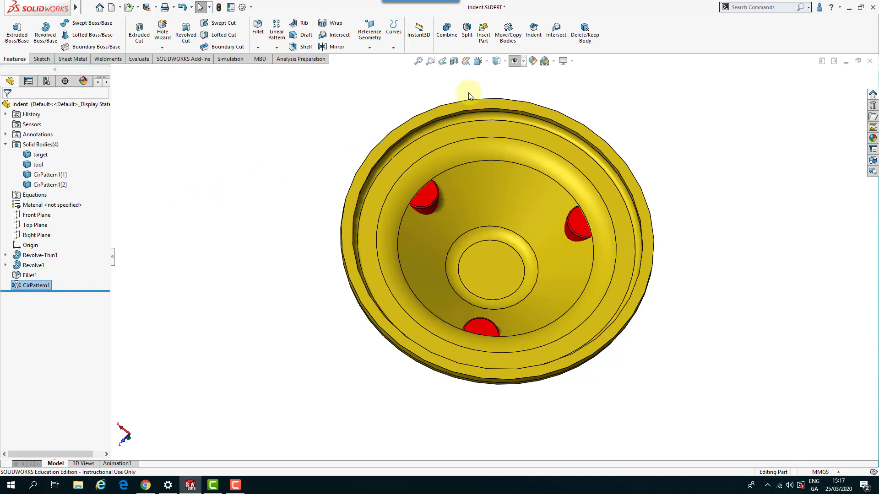
# Step: Indent the dome target with the three tool bodies, thickness 6.00 mm and clearance 1.25
pyautogui.click(533, 32)
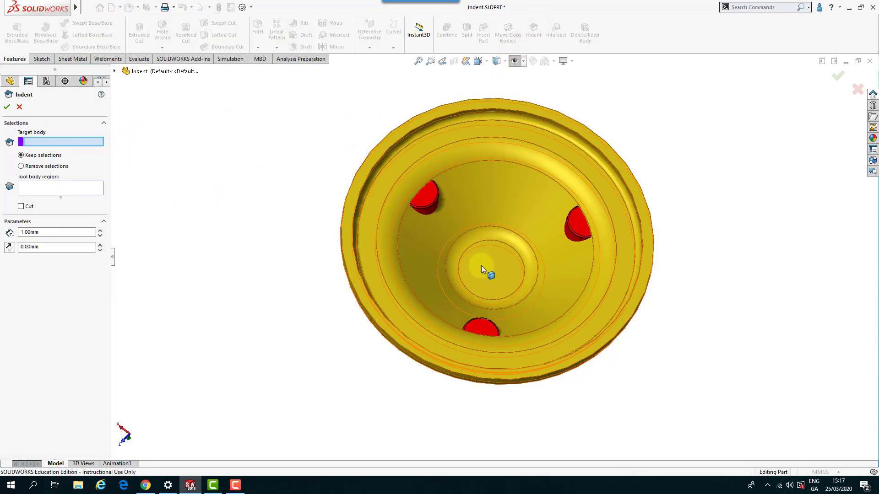
pyautogui.click(485, 269)
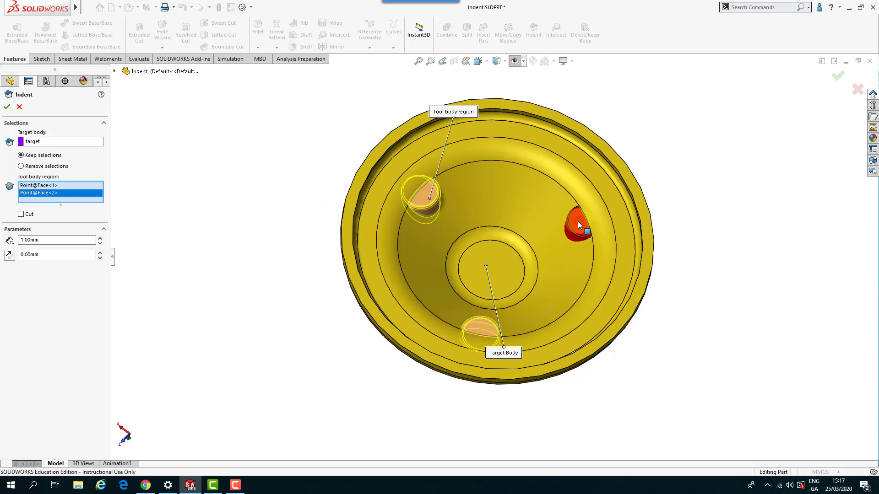
pyautogui.click(580, 224)
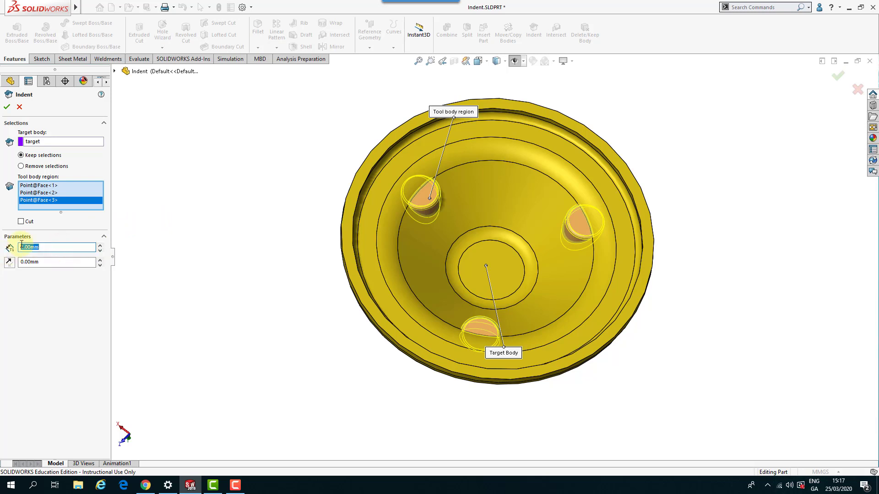
pyautogui.write('6.00mm')
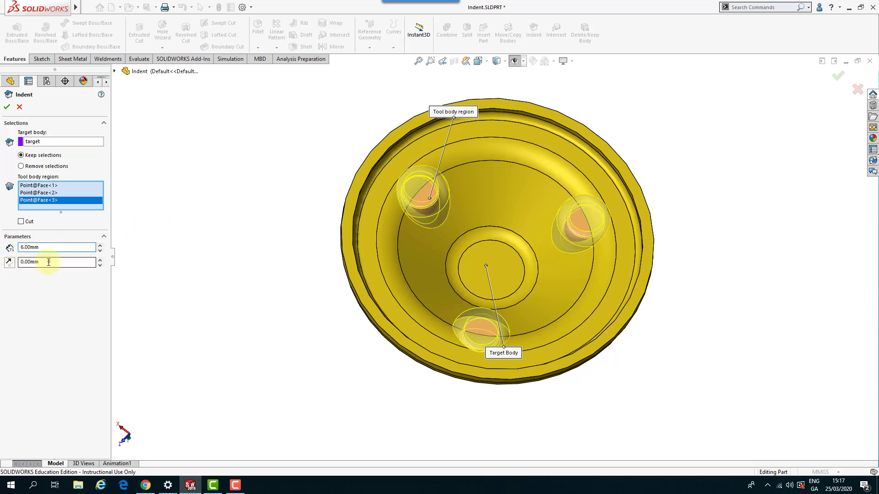
pyautogui.write('1.25')
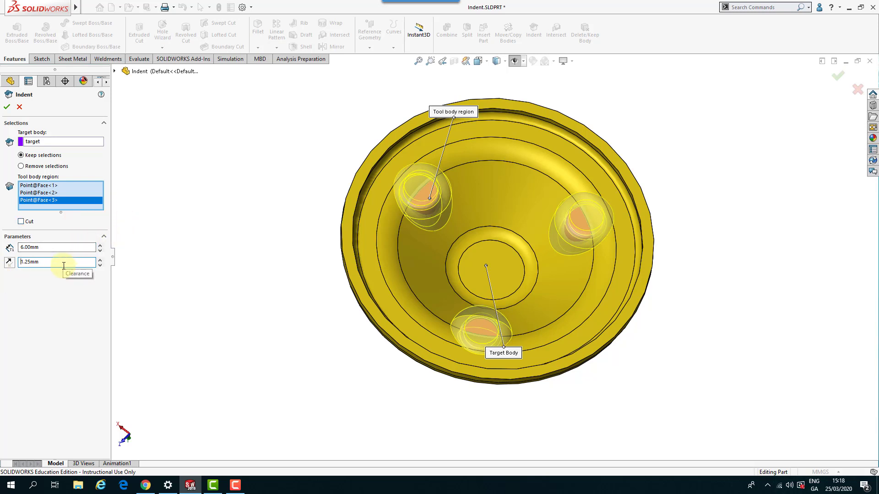
pyautogui.moveTo(50, 247)
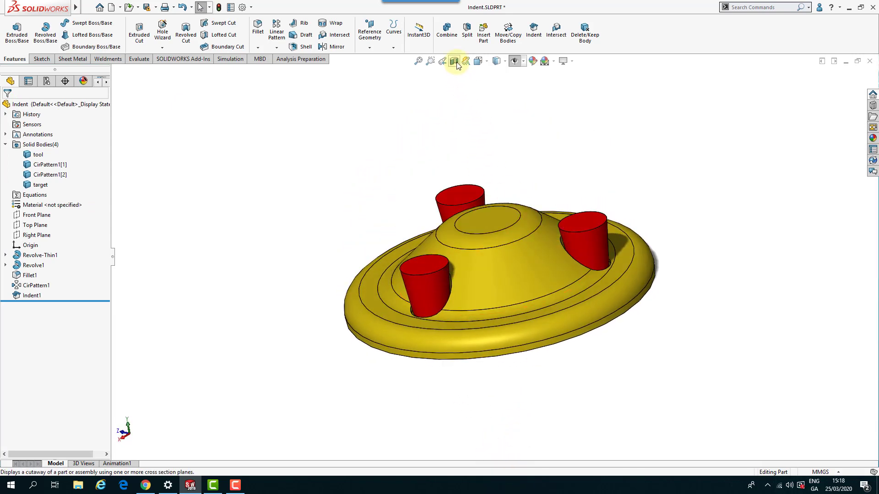
pyautogui.click(454, 60)
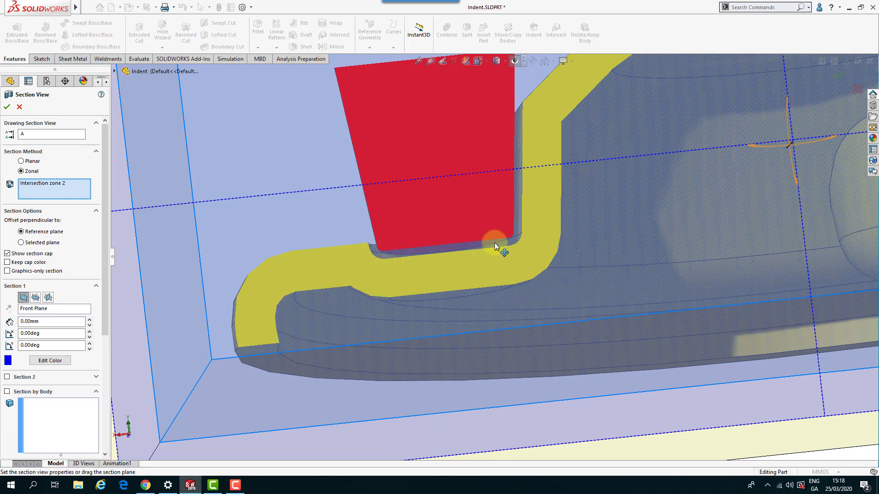
pyautogui.moveTo(553, 266)
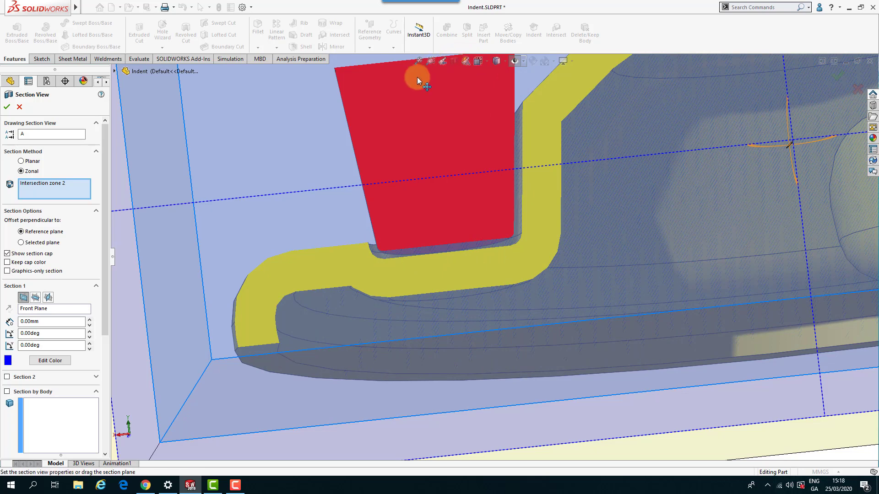
pyautogui.click(6, 107)
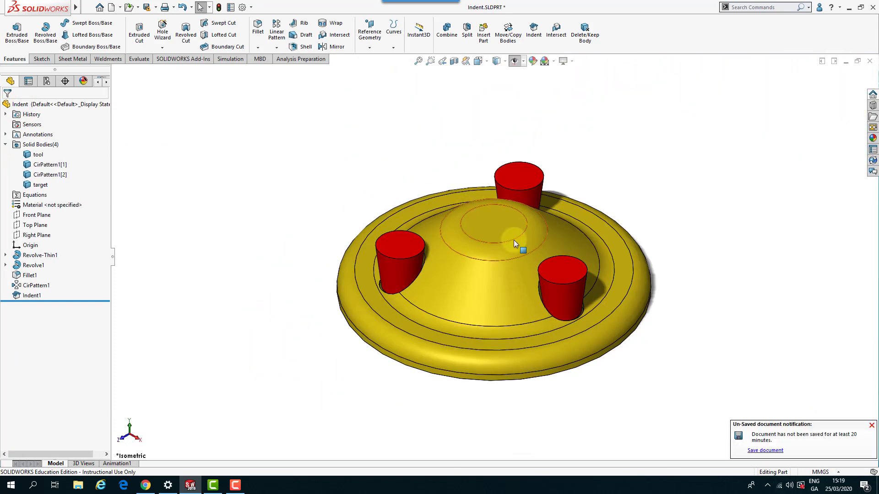
# Step: Isolate the target body so the three pockets show without the tool bodies
pyautogui.click(505, 230)
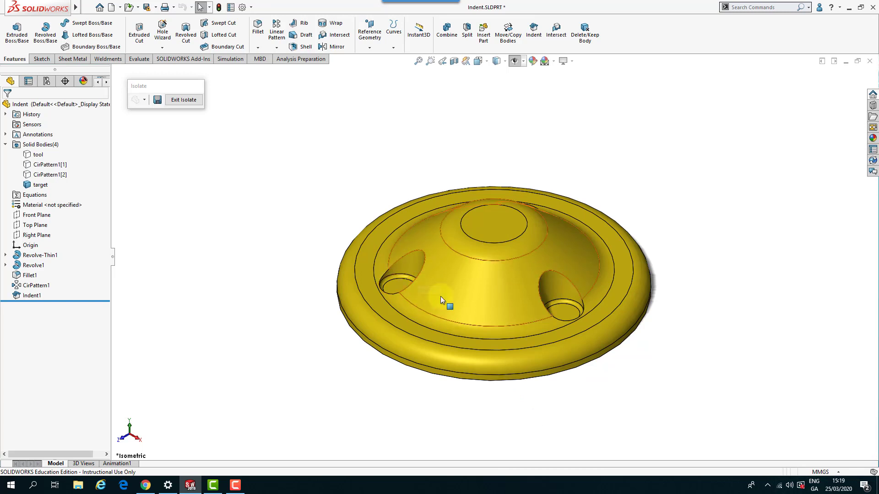
pyautogui.moveTo(489, 286)
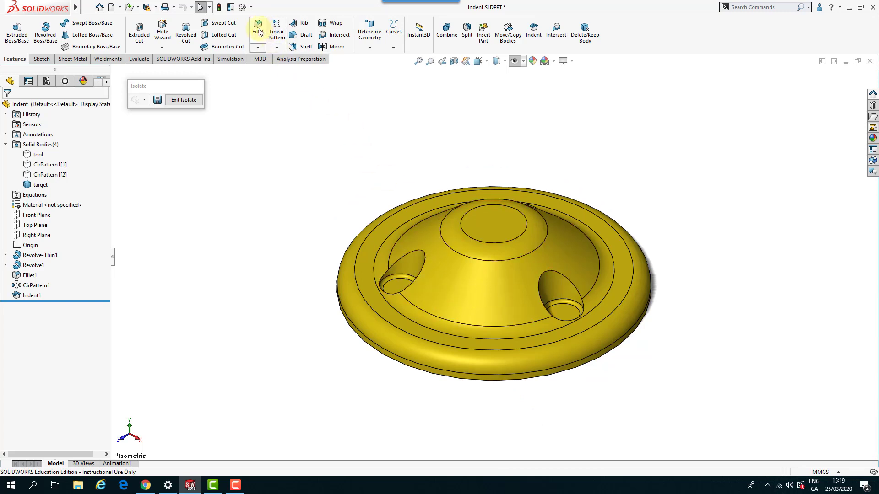
# Step: Add a 2 mm FilletXpert fillet on the sloped face around the three pockets
pyautogui.click(257, 28)
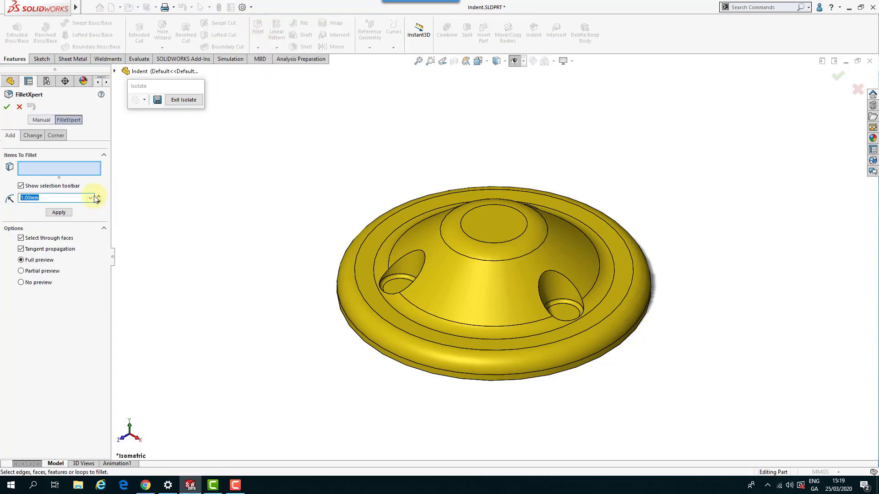
pyautogui.click(99, 195)
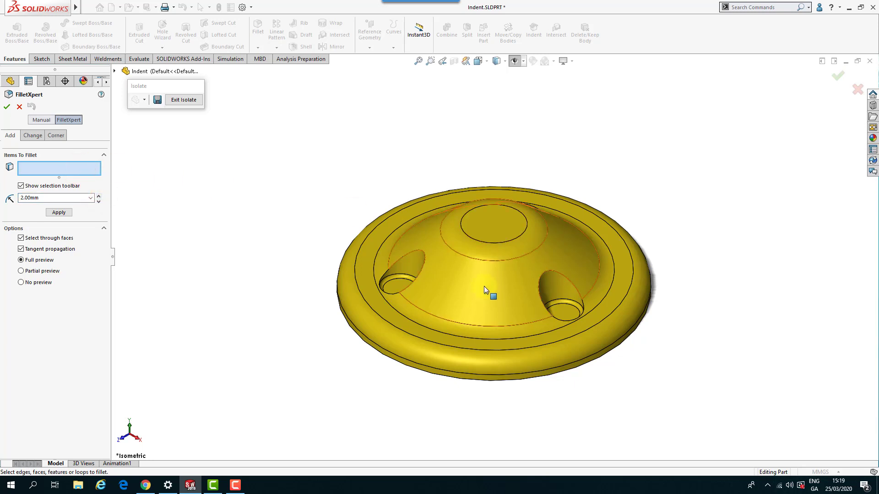
pyautogui.click(490, 292)
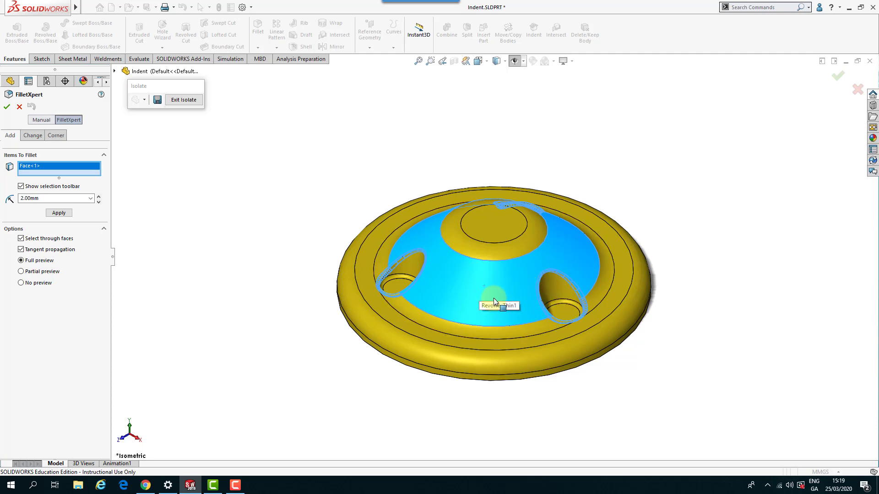
pyautogui.moveTo(494, 270)
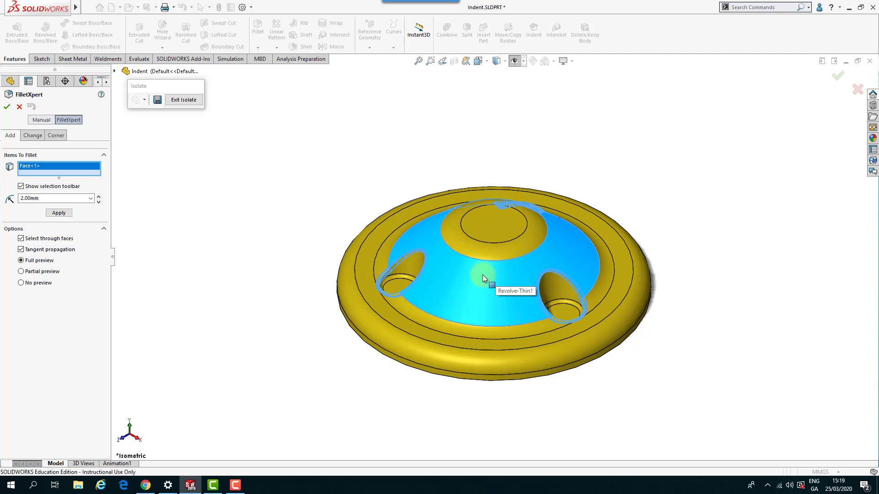
pyautogui.click(58, 212)
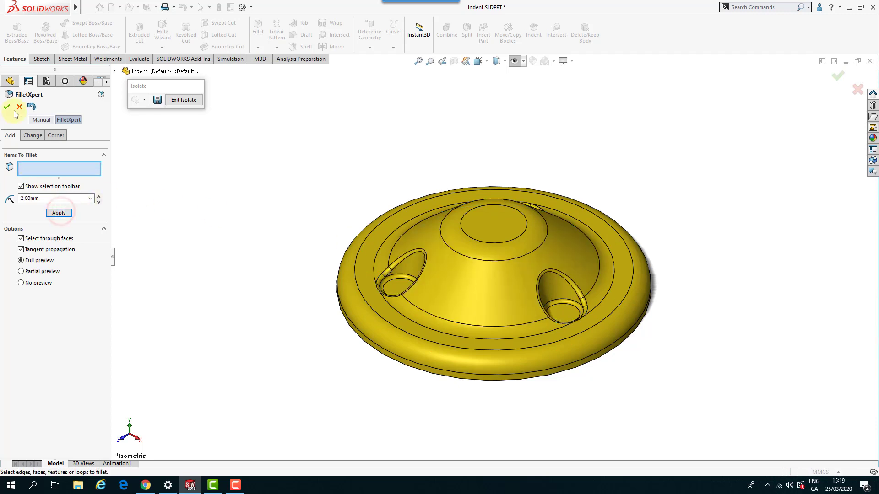
pyautogui.click(9, 107)
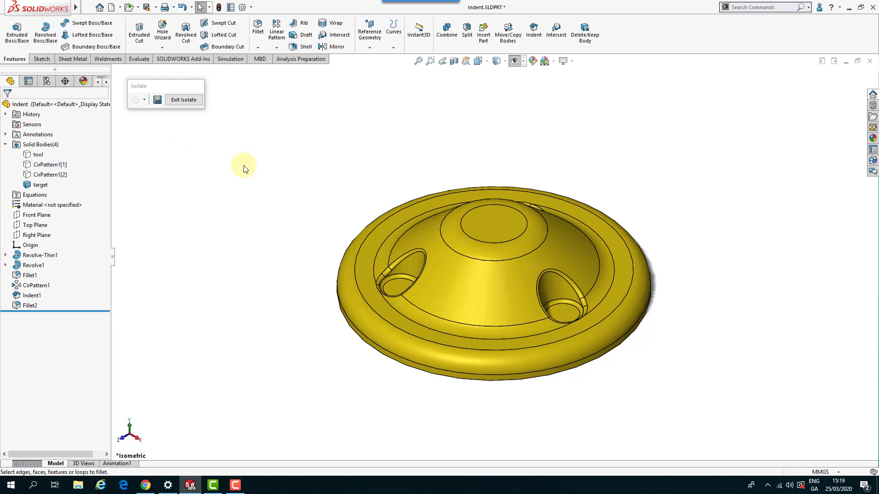
pyautogui.moveTo(183, 99)
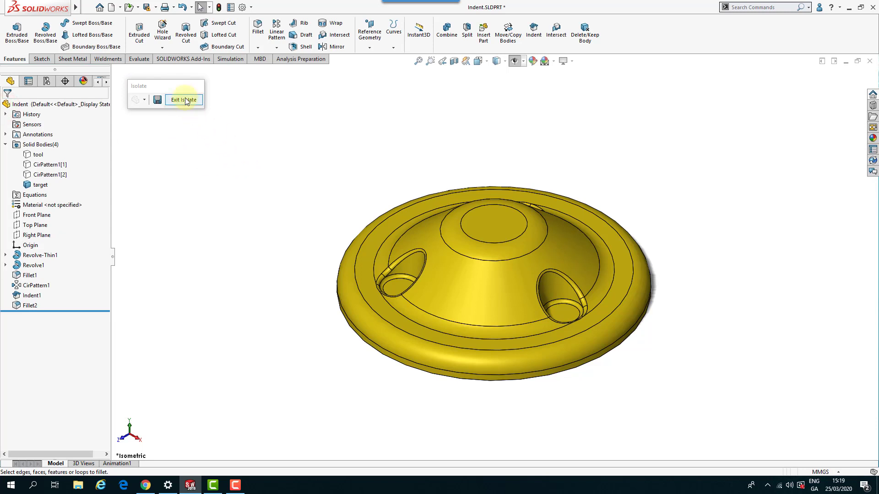
# Step: Exit Isolate and delete the tool body and its two pattern instances with Delete/Keep Body
pyautogui.click(183, 100)
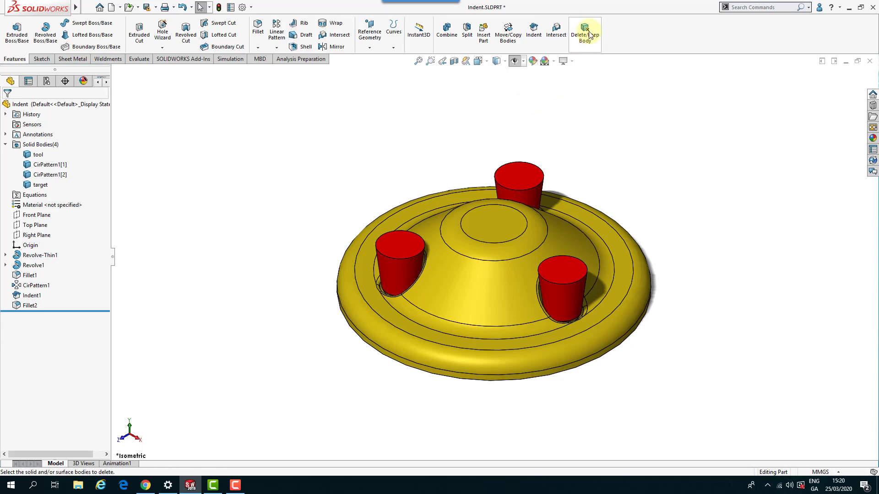
pyautogui.click(584, 32)
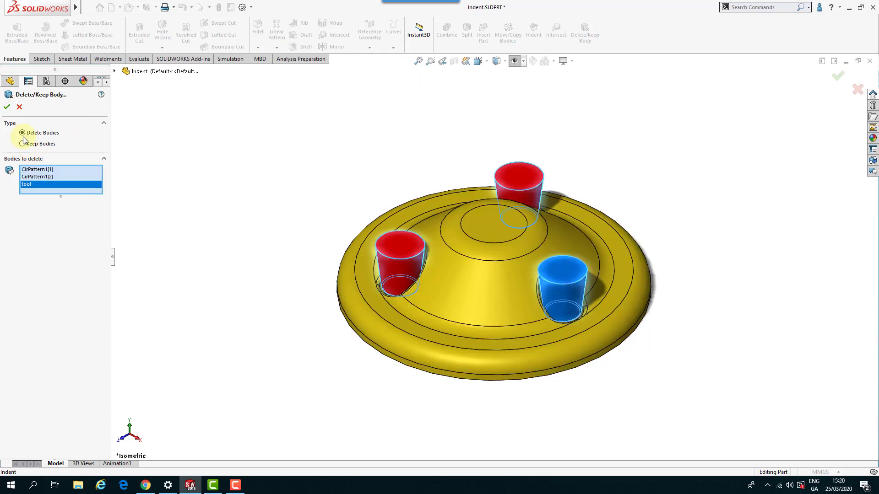
pyautogui.click(6, 107)
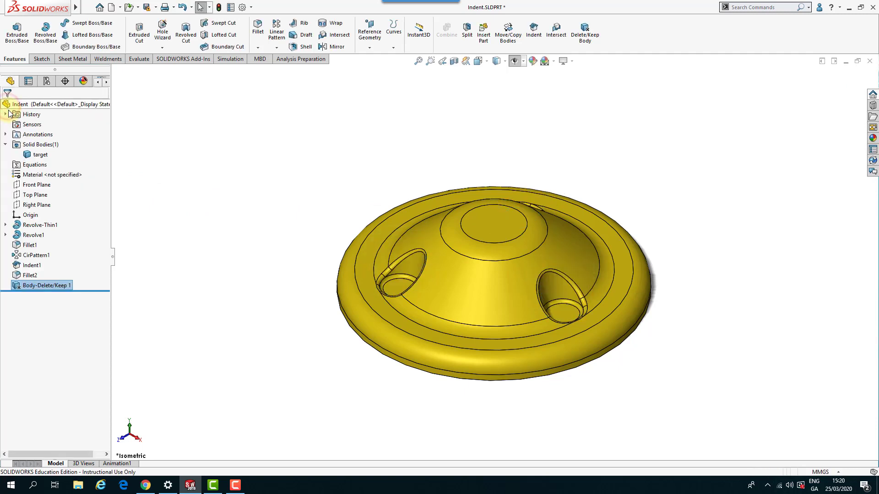
pyautogui.moveTo(172, 133)
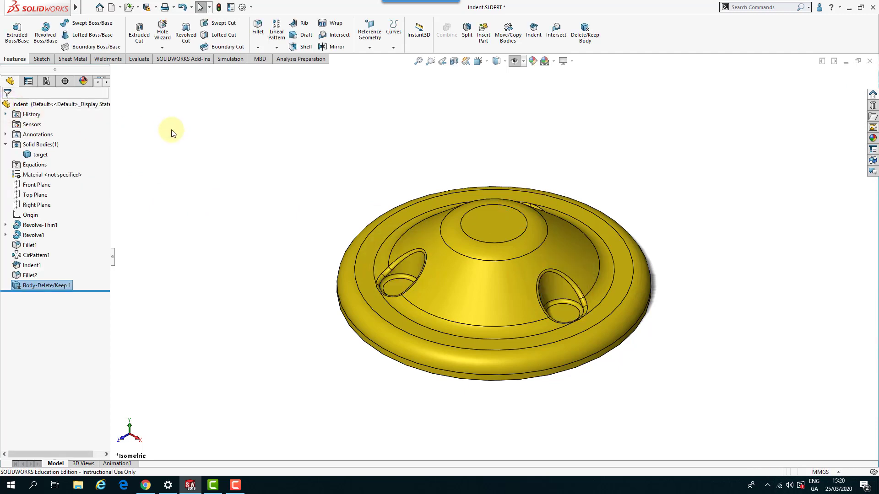